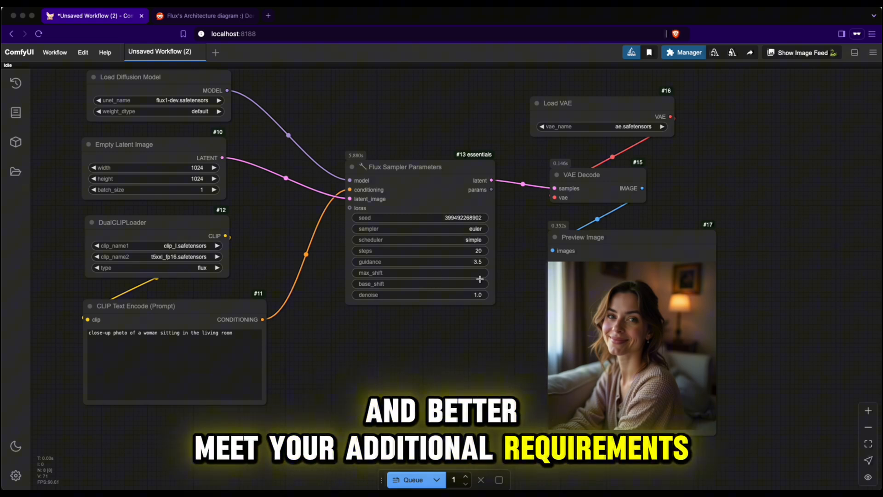
mouse_move(487, 320)
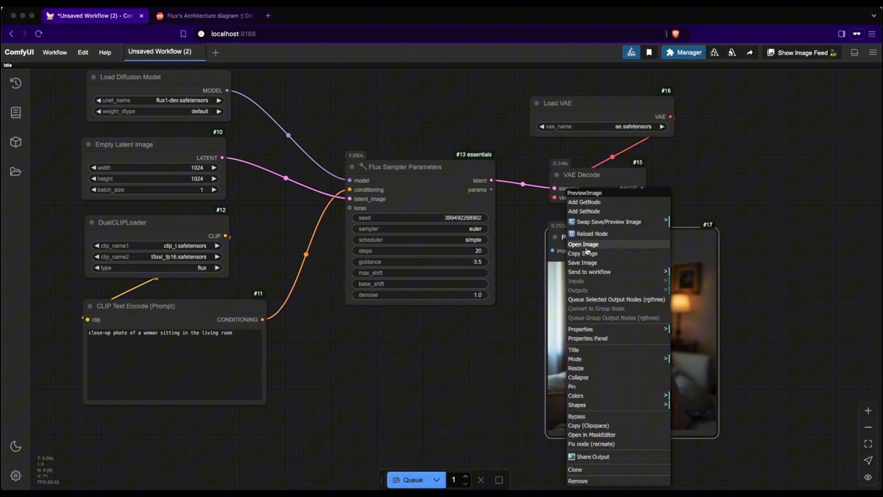
Step: View the generated living-room portrait full-size in a new tab and return to the workflow
left_click(583, 244)
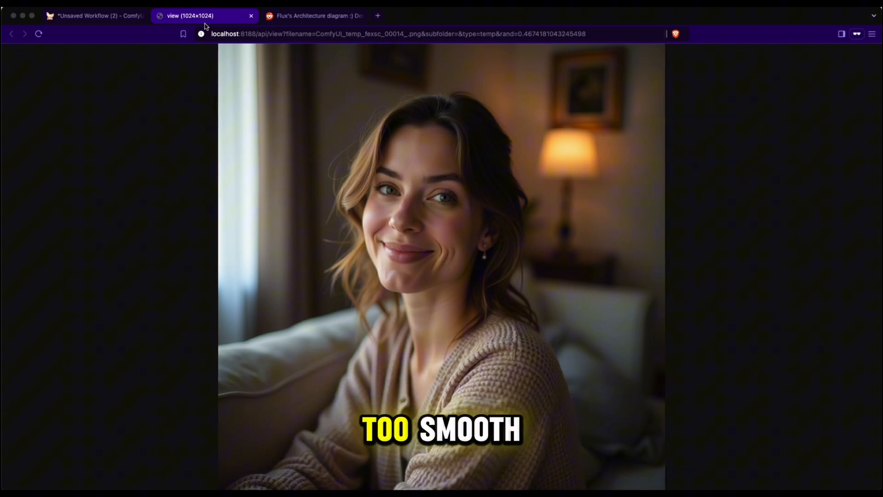
left_click(95, 16)
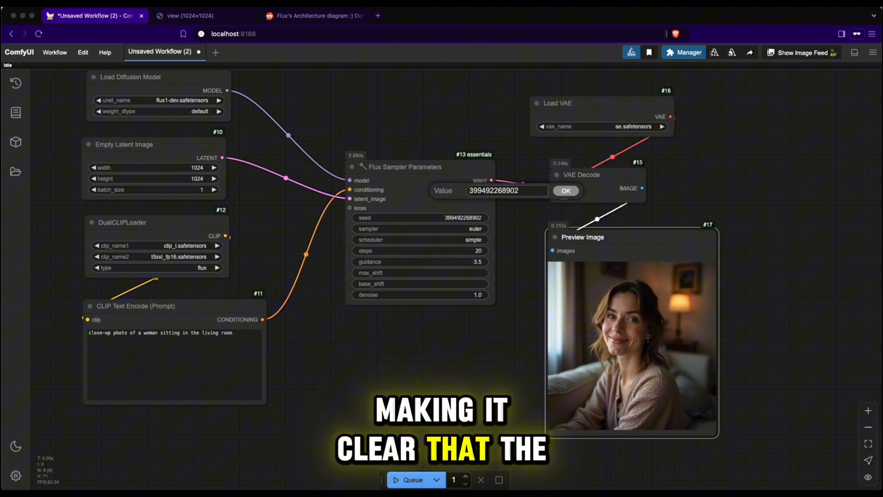
left_click(566, 190)
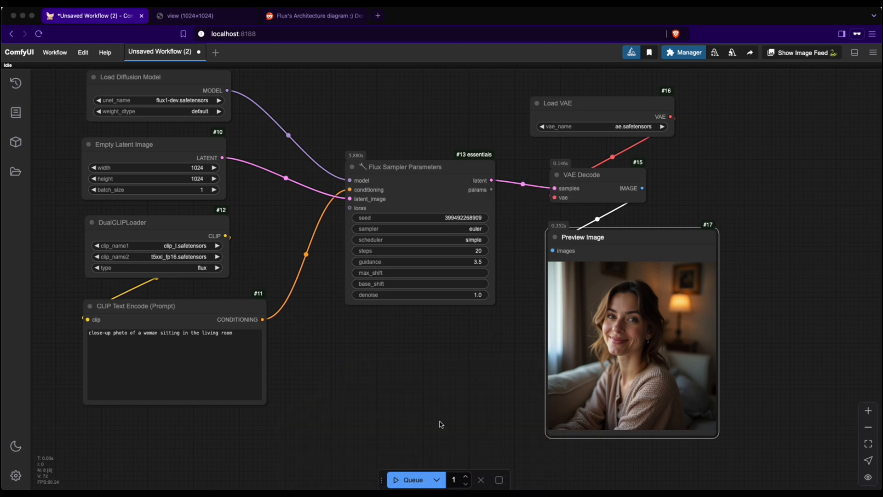
left_click(412, 479)
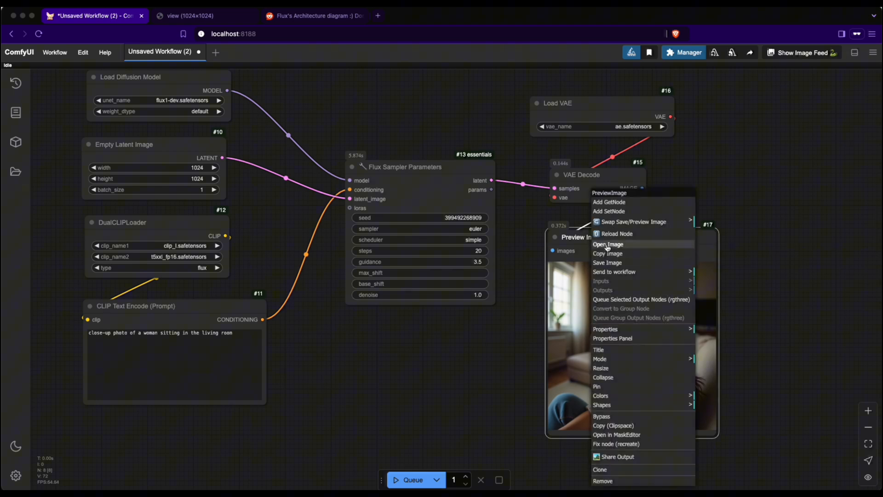
left_click(607, 244)
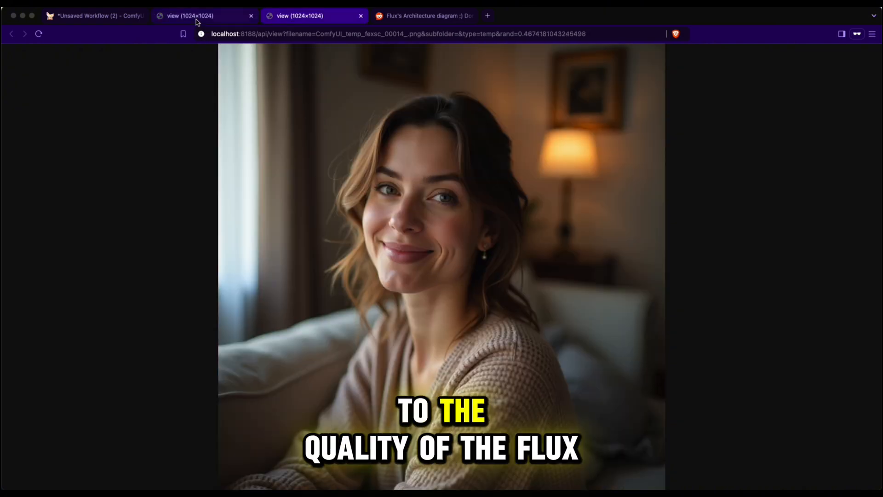
left_click(189, 15)
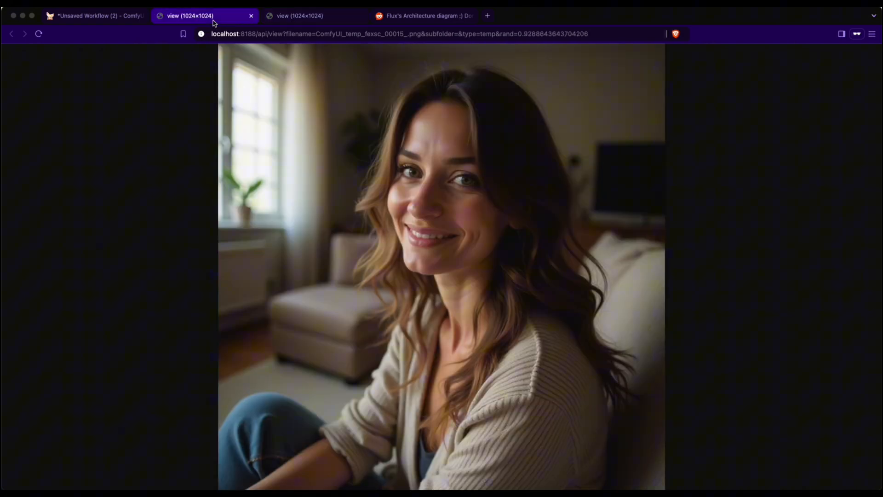
left_click(90, 15)
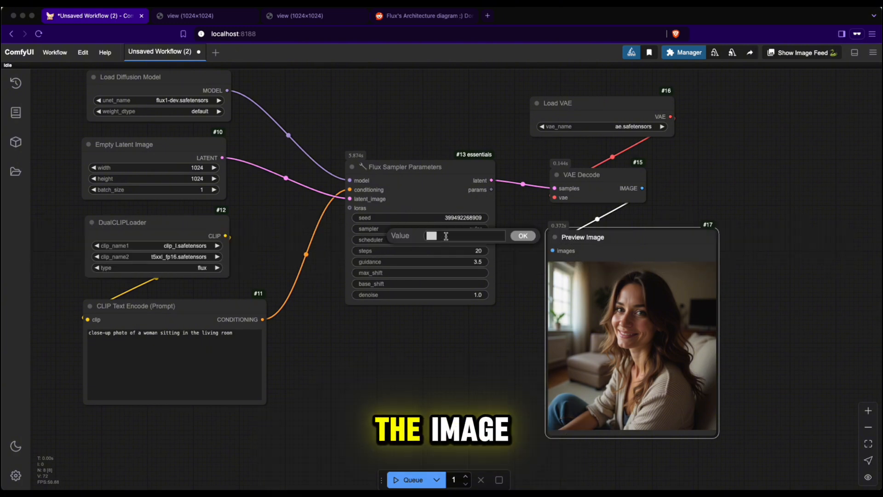
Step: Set guidance to 2, regenerate the portrait and view the softer result full-size in a new tab
type("3.")
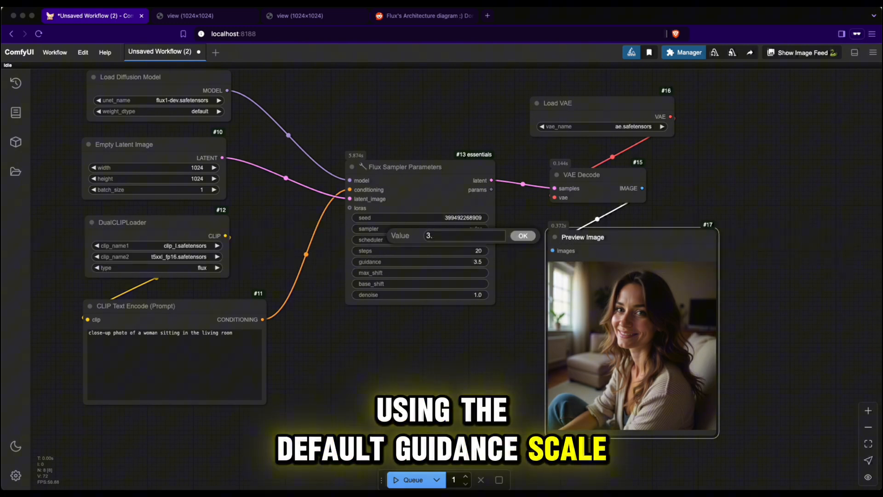
type("2")
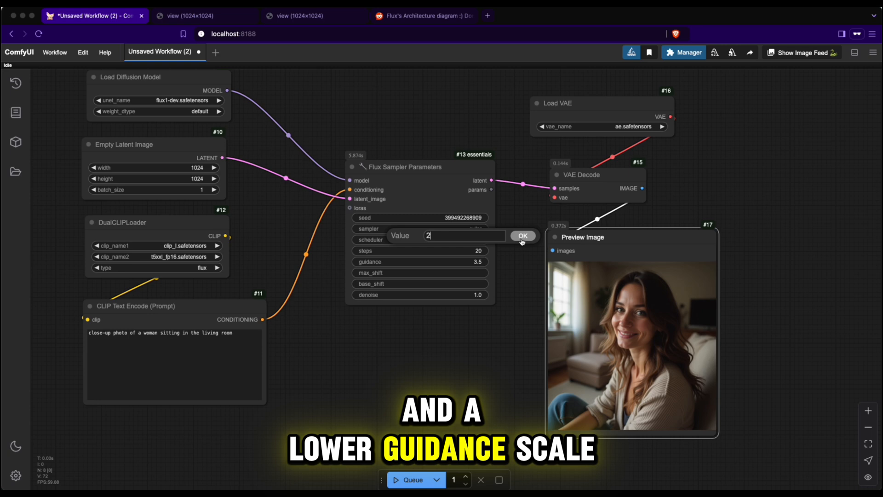
left_click(520, 236)
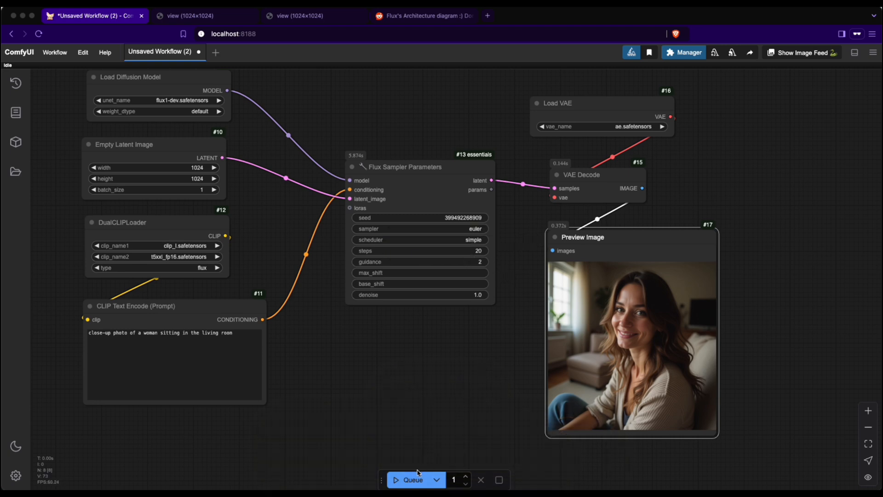
left_click(412, 479)
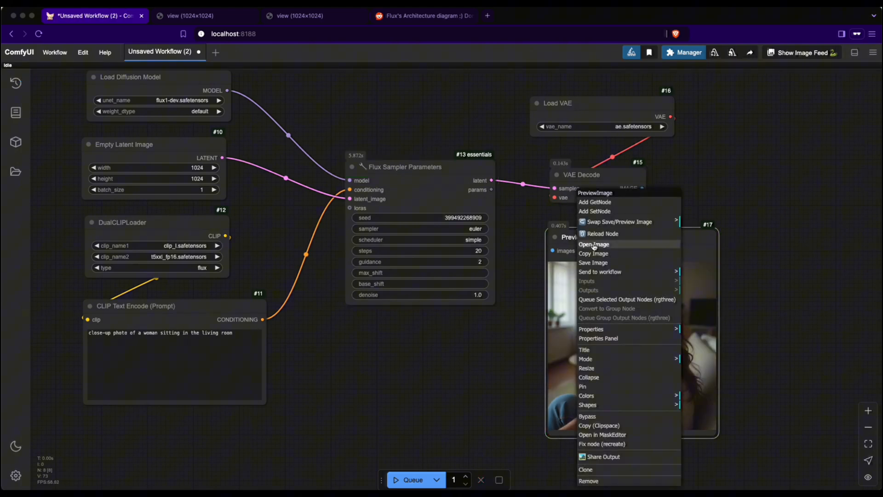
left_click(593, 244)
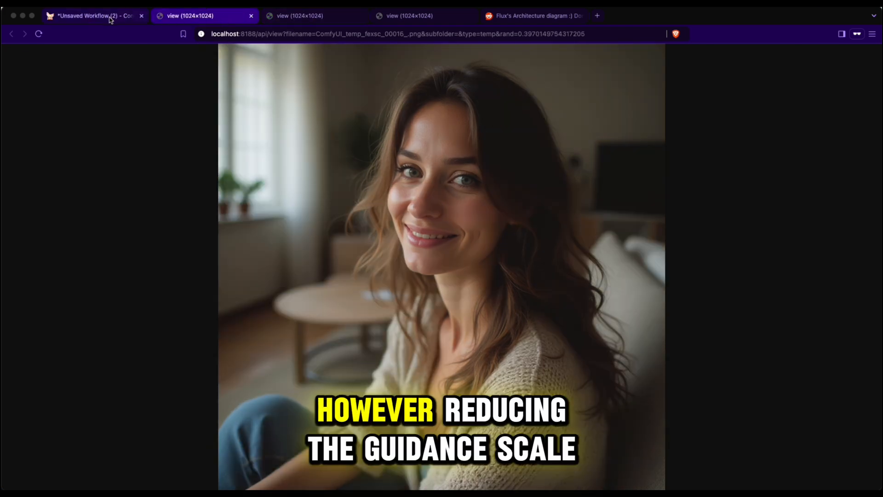
Step: Leave one full-size portrait tab in Brave and return to the ComfyUI workflow
left_click(94, 16)
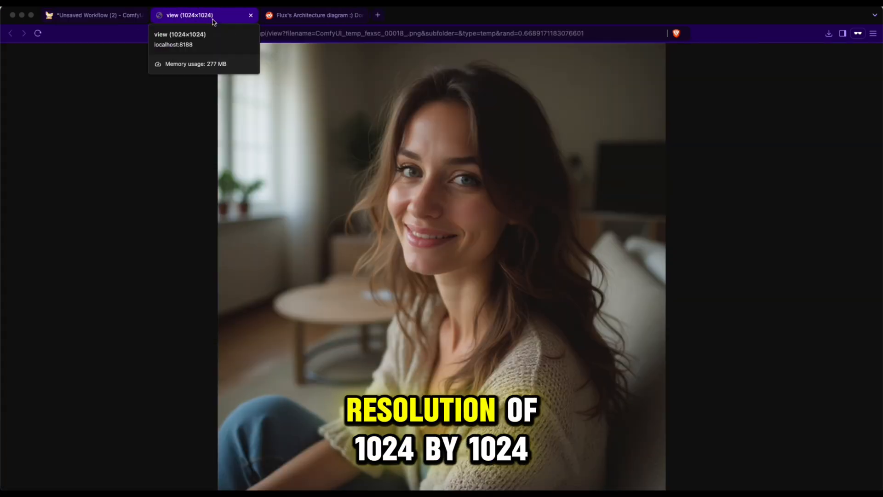
mouse_move(93, 14)
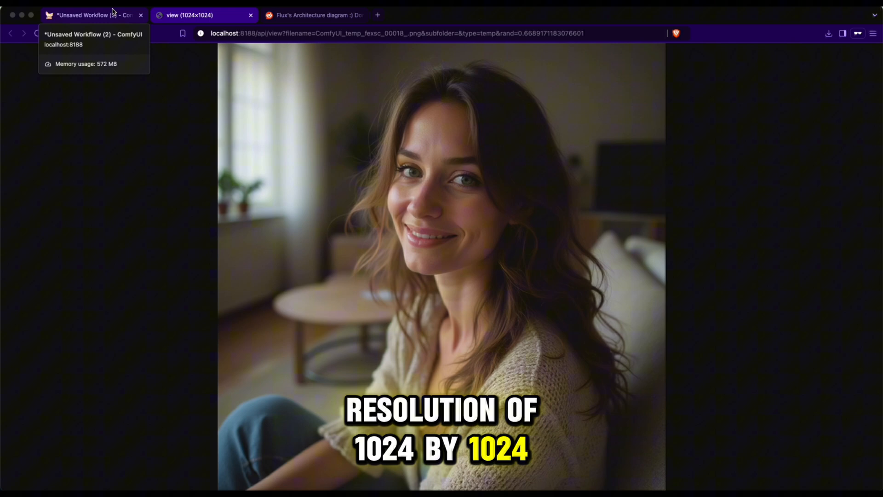
left_click(90, 15)
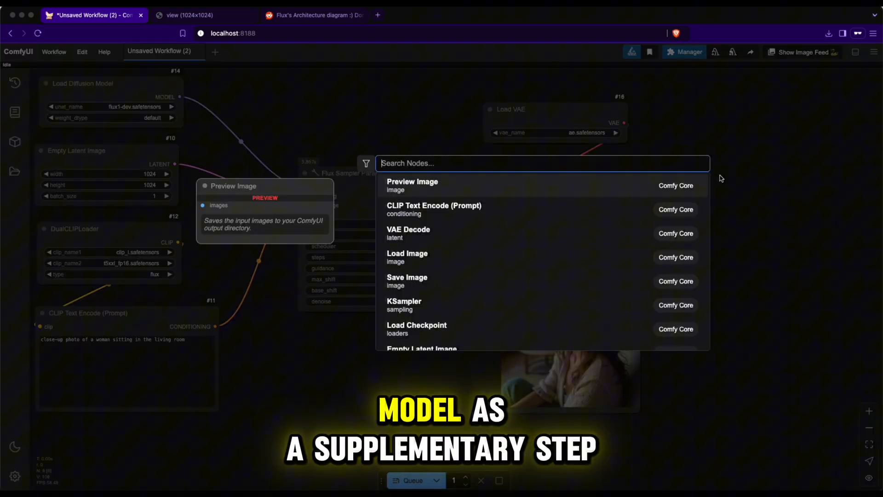
Step: Add Load Upscale Model (remacri_original.pt) and Upscale Image (using Model) nodes via node search
type("ups")
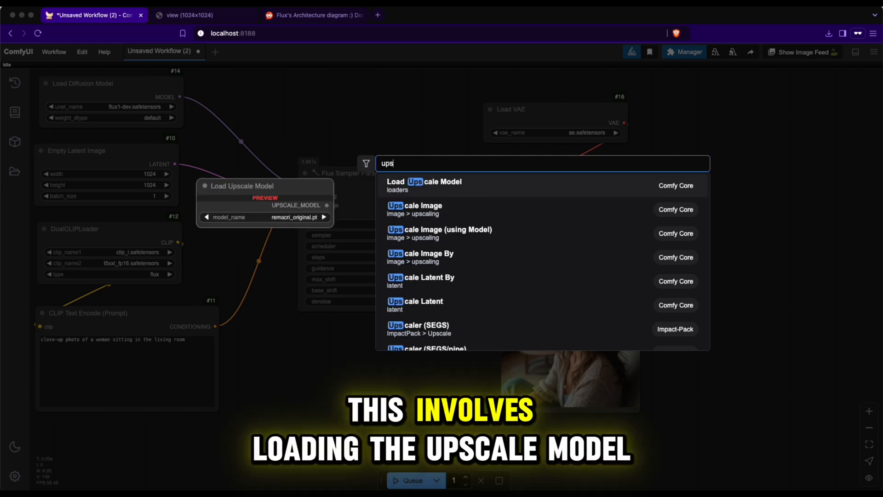
left_click(428, 181)
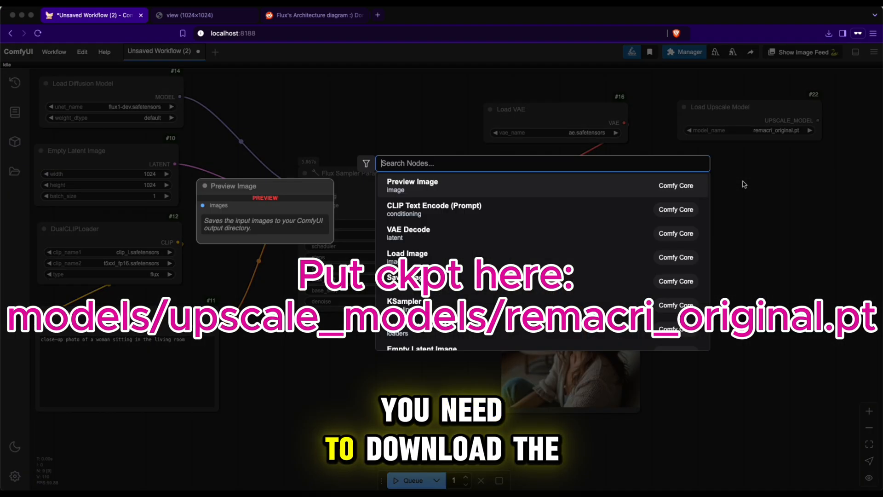
type("upscale")
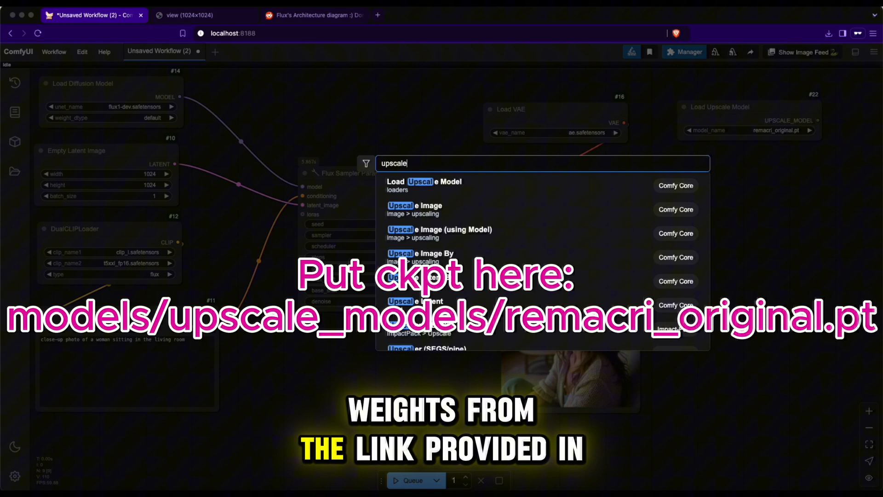
left_click(441, 233)
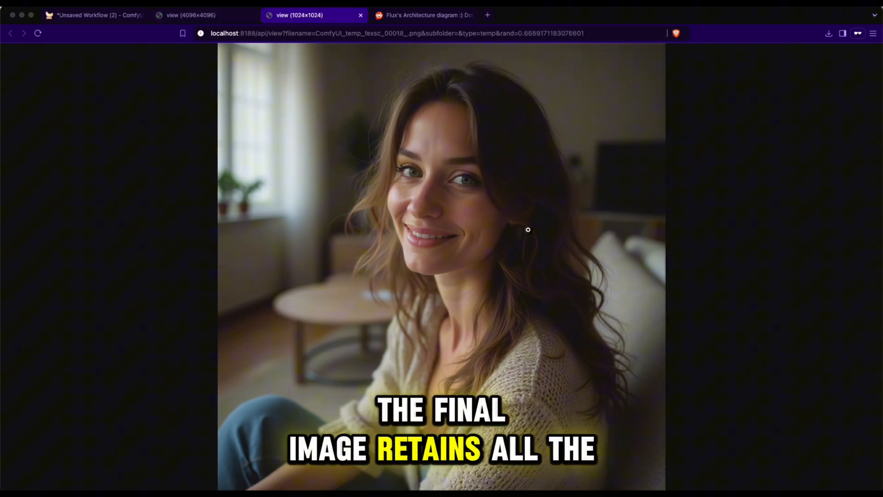
Step: Inspect the 4096×4096 upscaled portrait in its tab, then return to the workflow
left_click(191, 15)
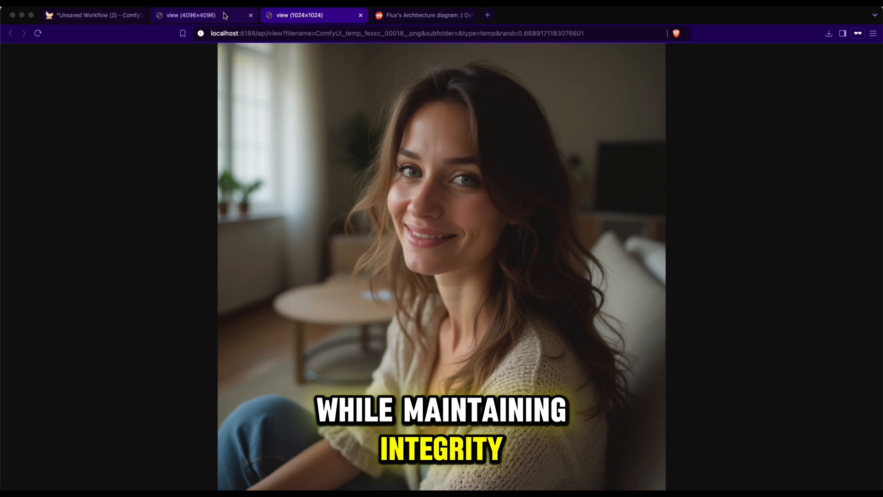
left_click(189, 16)
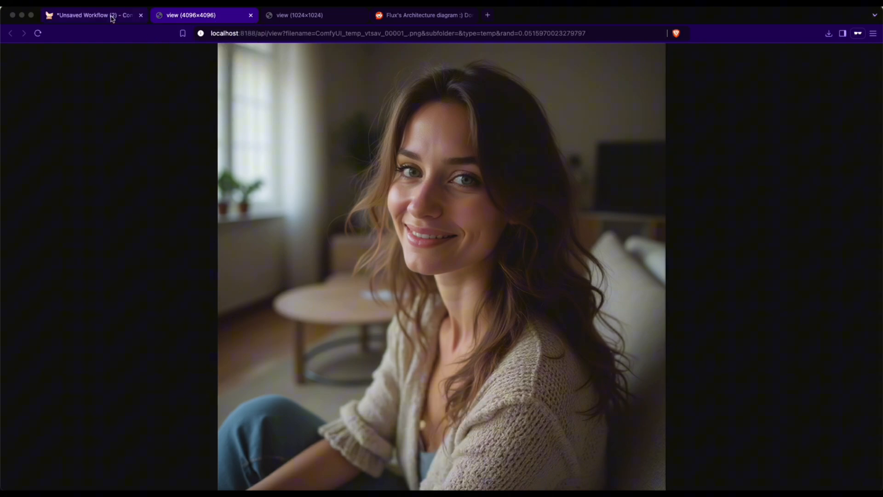
left_click(93, 16)
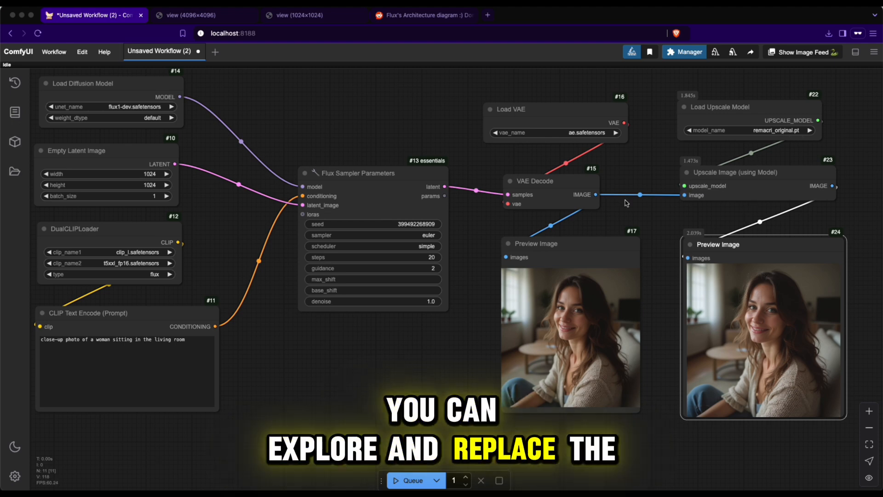
mouse_move(659, 225)
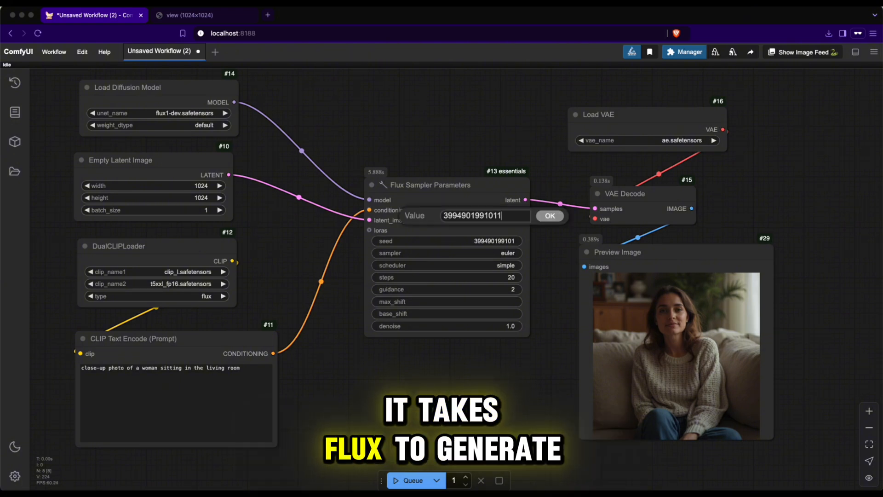
Step: Set the Flux Sampler Parameters steps value to 8
left_click(549, 215)
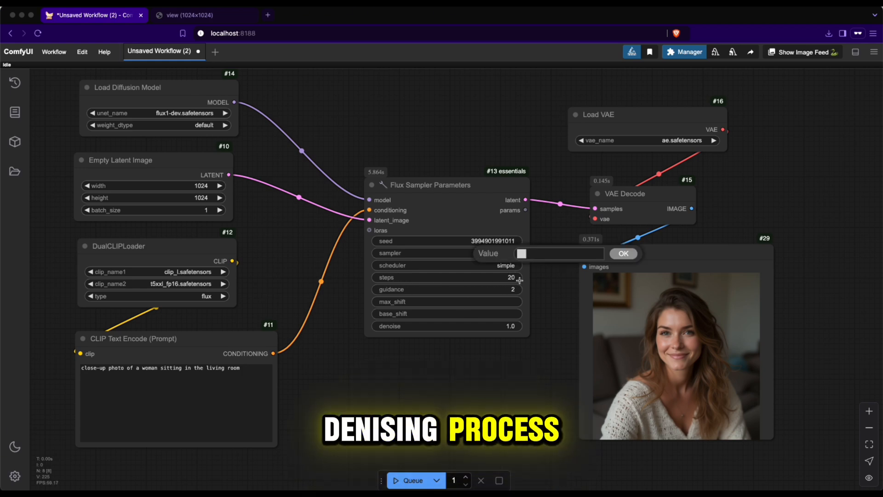
type("8")
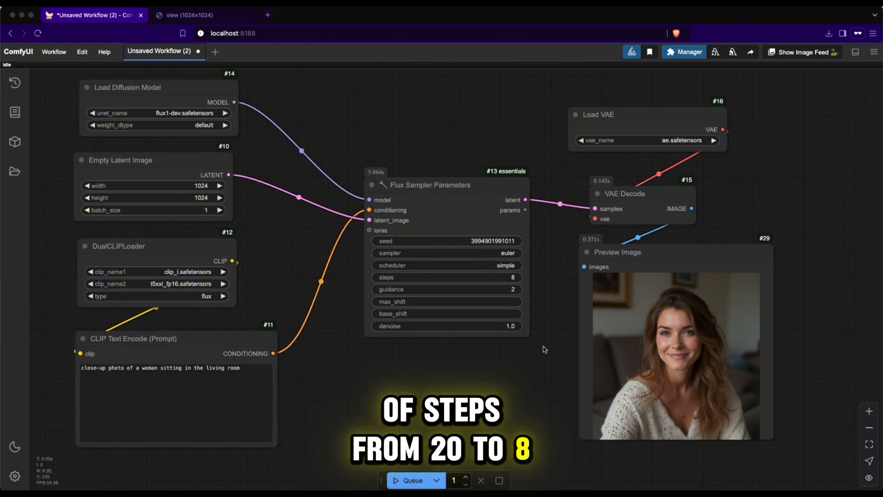
Step: View the 8-step portrait full-size in its own tab and return to the workflow
left_click(412, 480)
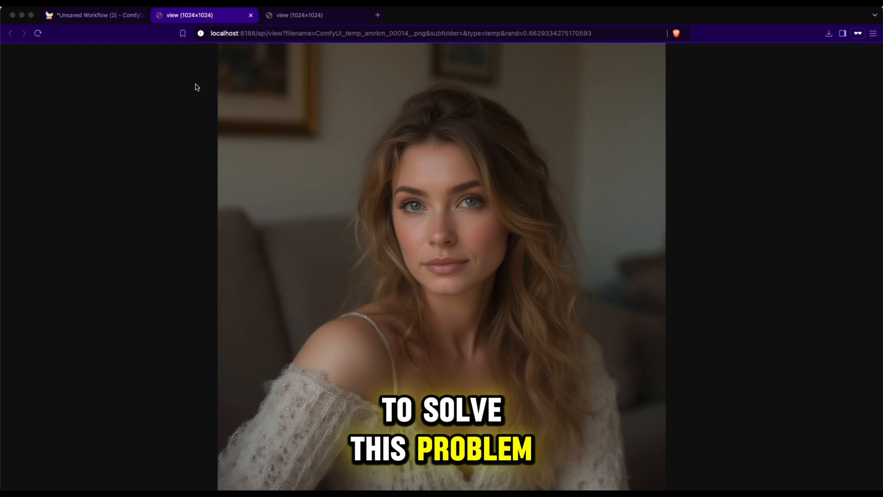
left_click(93, 15)
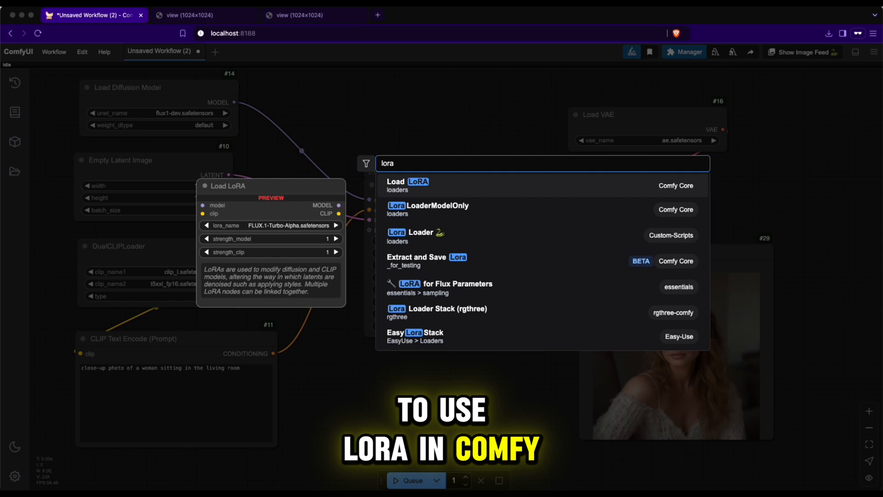
Step: Add a LoraLoaderModelOnly node loading FLUX.1-Turbo-Alpha.safetensors
left_click(434, 205)
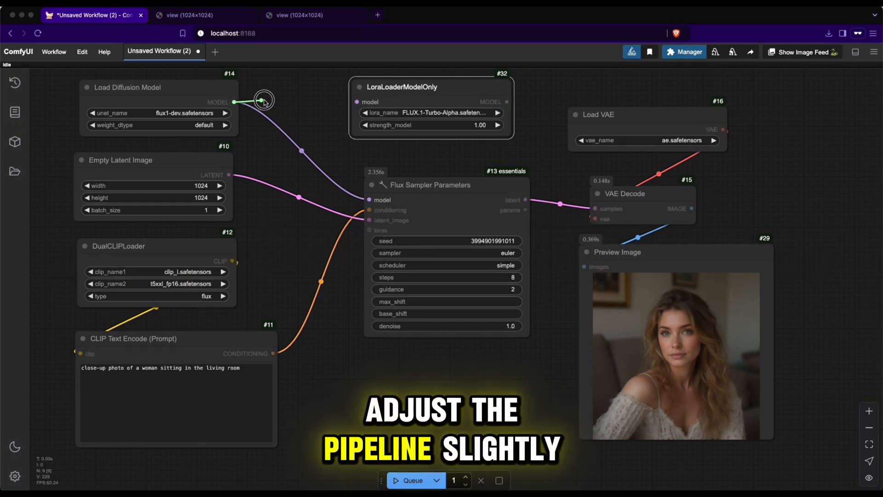
Step: Wire Load Diffusion Model through the Turbo LoRA loader into the sampler and queue an 8-step generation
left_click_drag(263, 100, 359, 102)
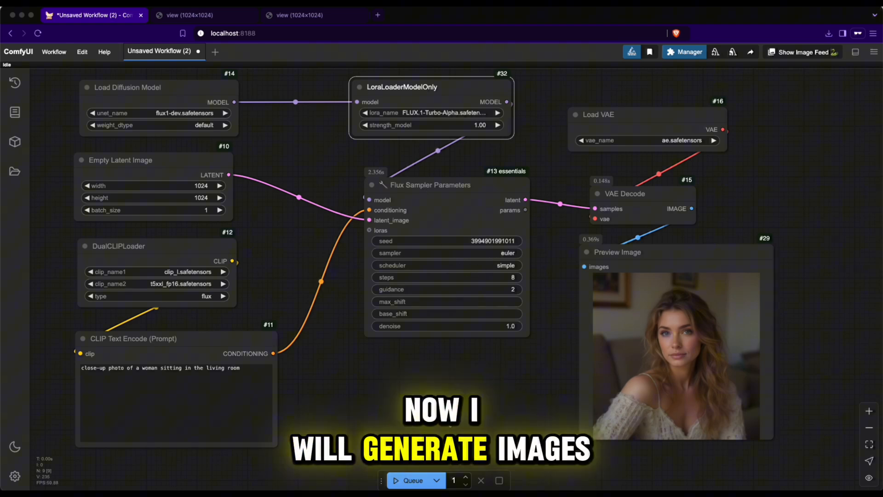
left_click(413, 480)
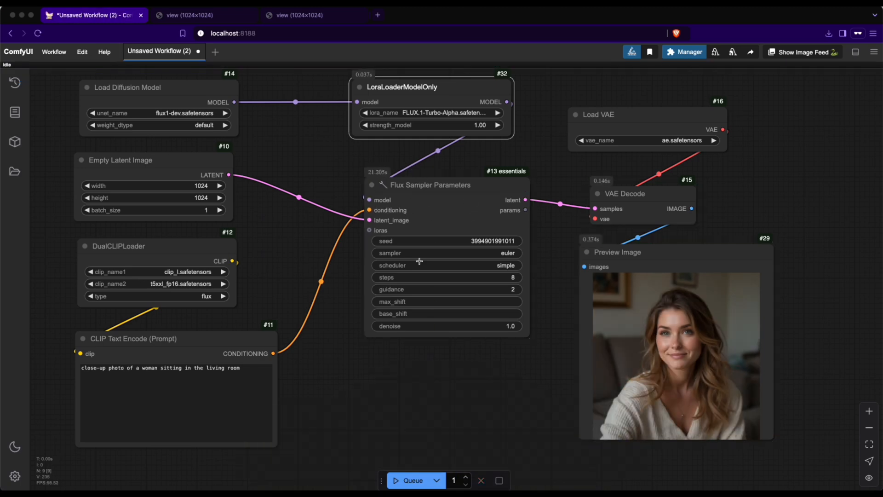
Step: Open the 8-step Turbo LoRA portrait full size in its own browser tab
double_click(461, 240)
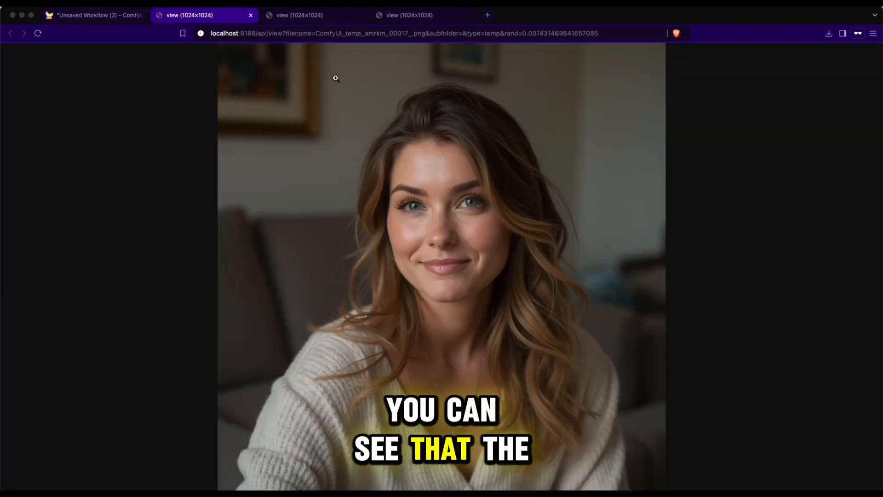
Step: Back in the workflow, set 20 steps and connect the diffusion model MODEL straight to the sampler, bypassing the LoRA
left_click(298, 15)
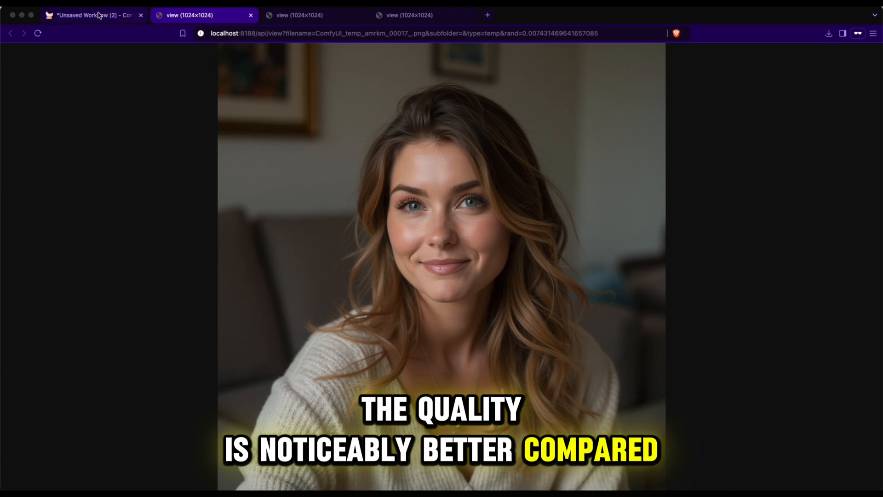
left_click(93, 16)
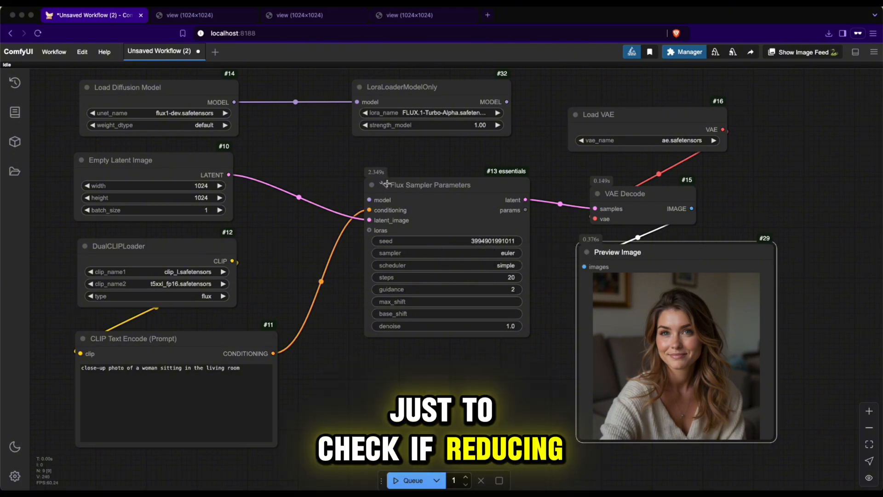
left_click(412, 480)
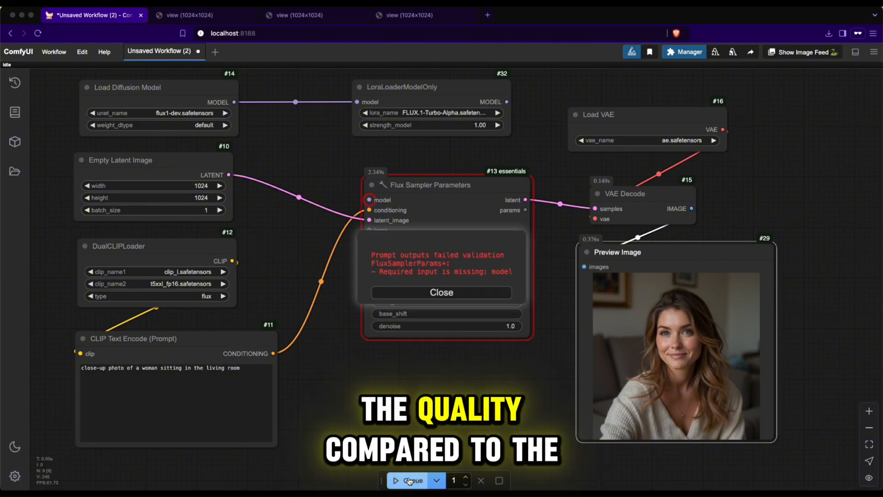
left_click(441, 292)
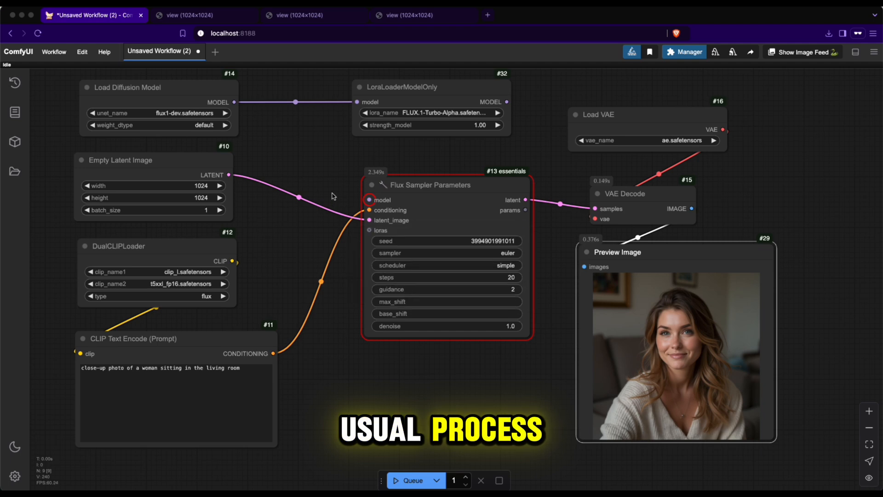
left_click_drag(234, 102, 369, 200)
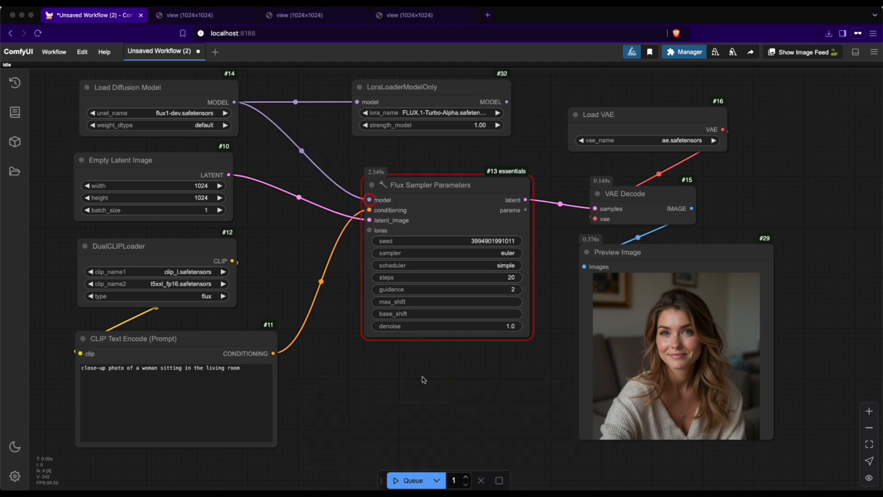
Step: Queue the workflow to generate a 20-step portrait without the Turbo LoRA
left_click(412, 480)
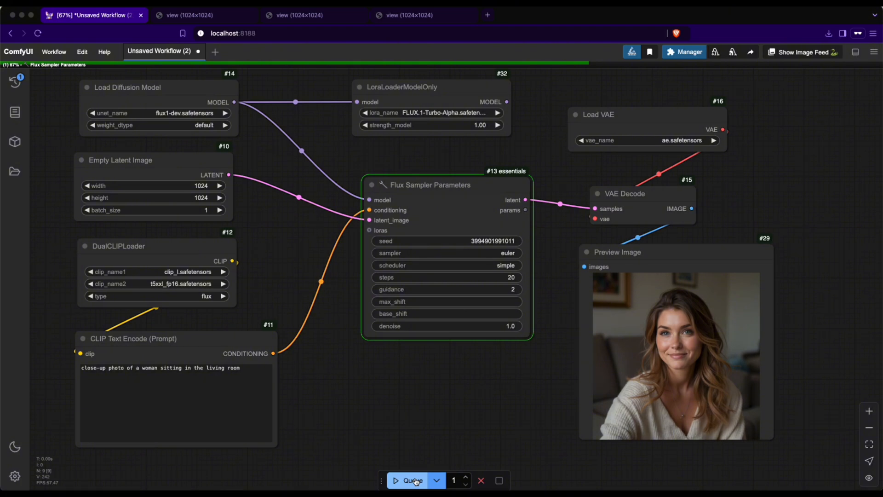
left_click(412, 480)
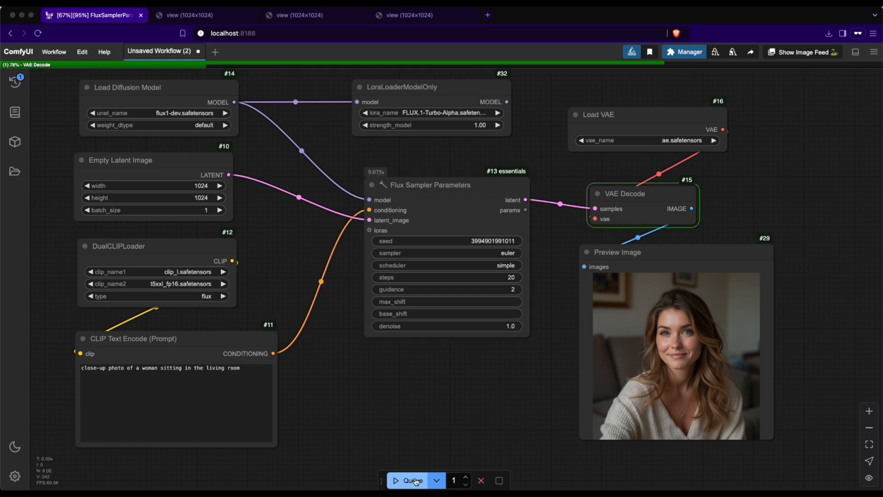
left_click(412, 480)
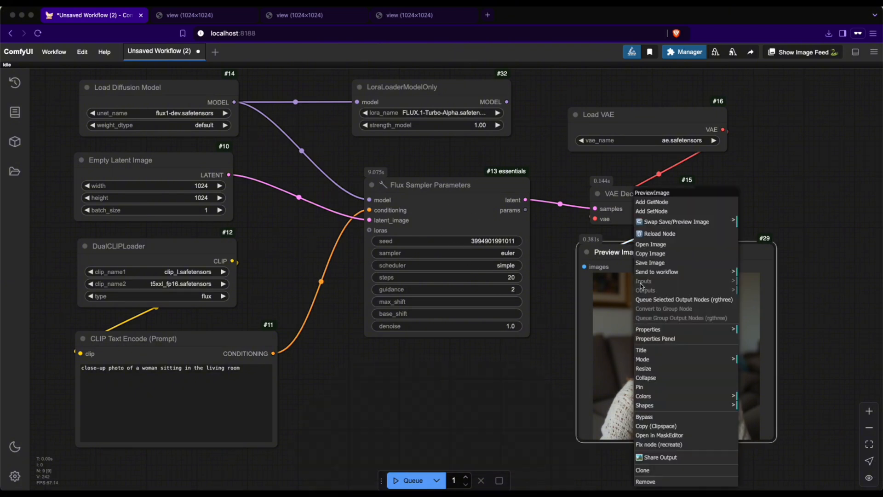
Step: View the 20-step image full size and flip between tabs to compare it with the 8-step LoRA results
left_click(203, 15)
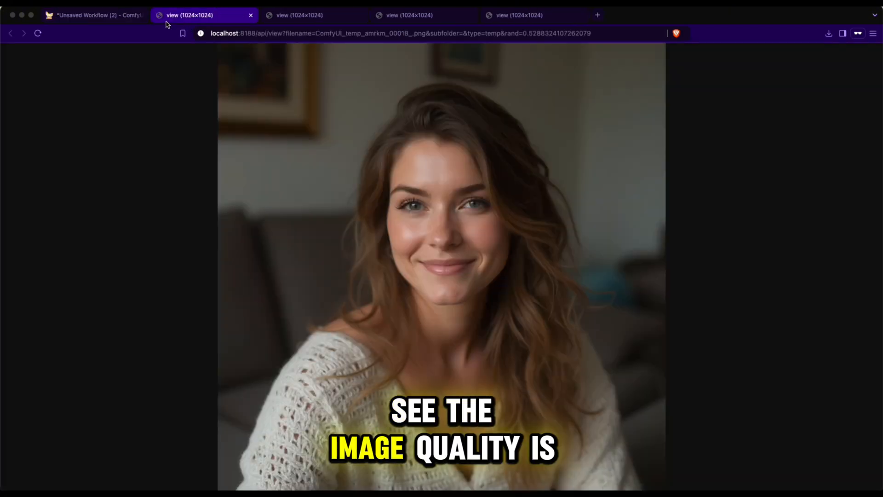
left_click(298, 16)
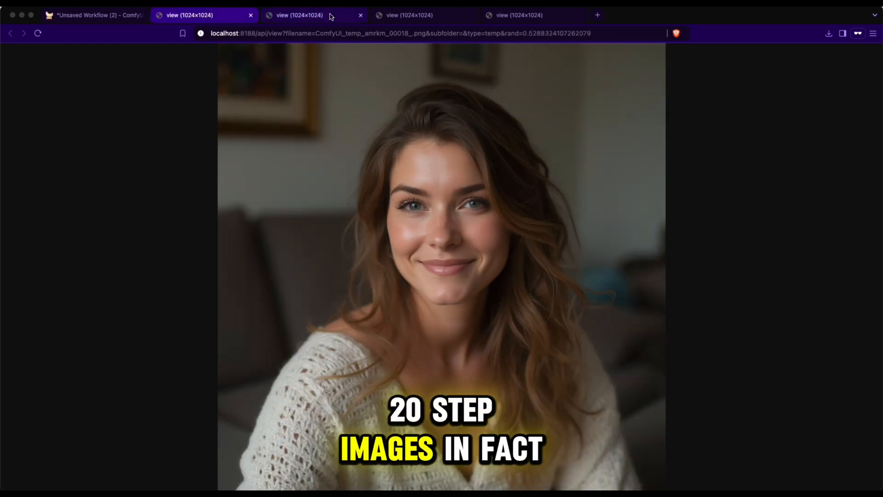
left_click(313, 15)
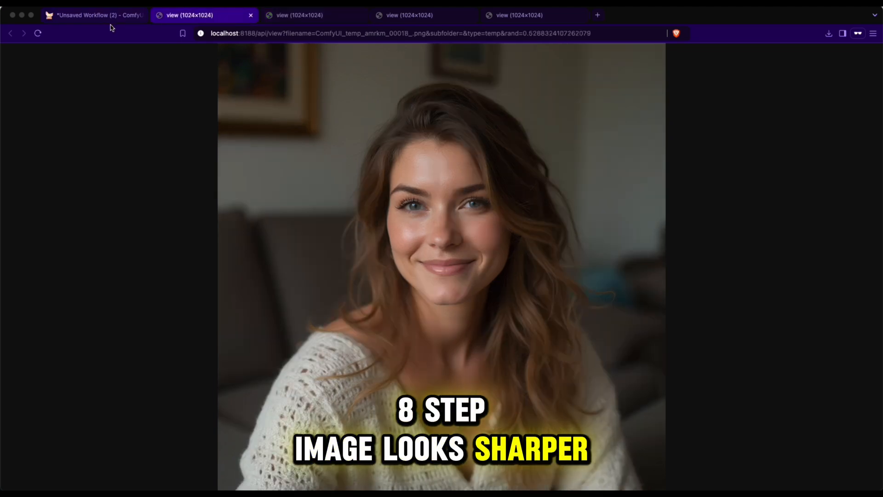
left_click(93, 15)
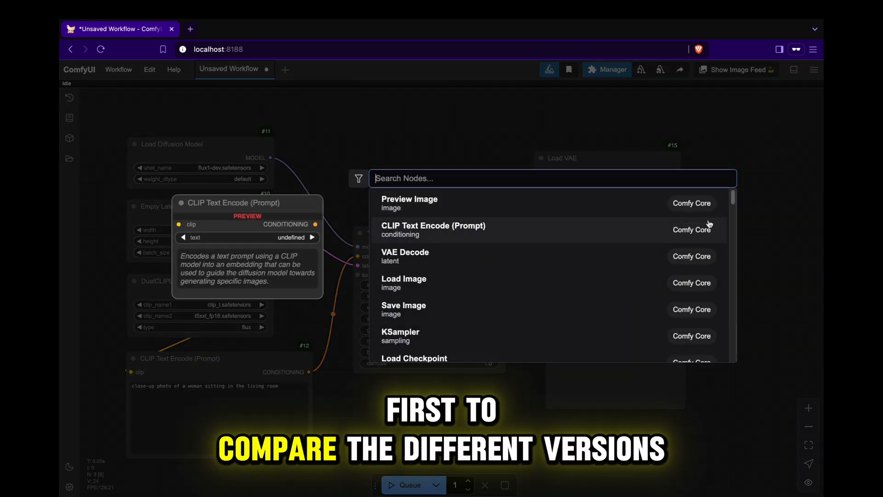
Step: Search 'clea' and add a Clean VRAM Used node fed by VAE Decode's IMAGE output
type("clea")
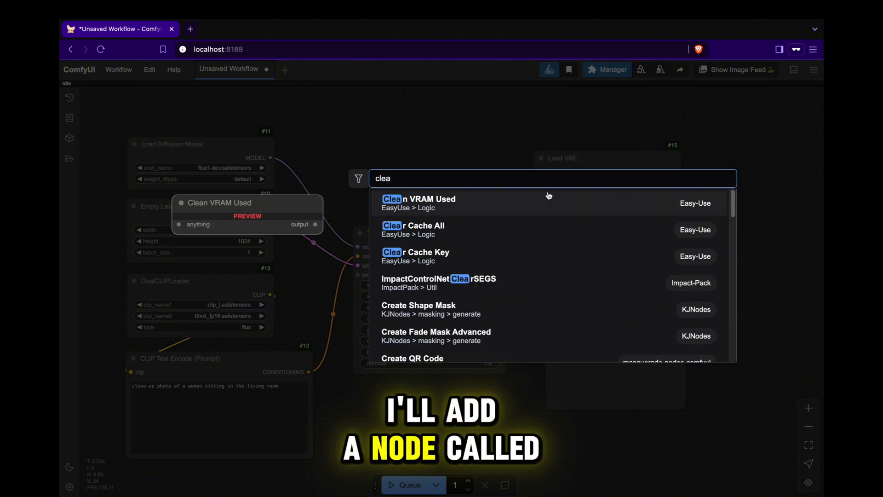
left_click(418, 199)
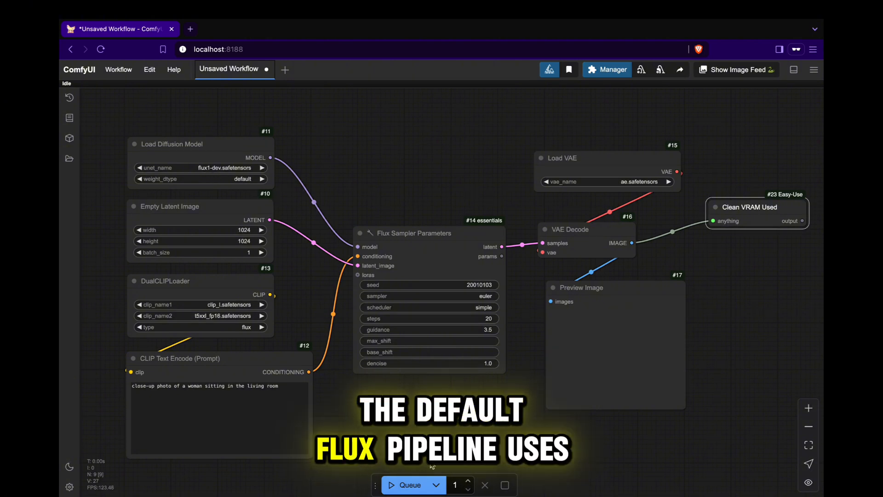
Step: Queue the workflow with VRAM cleanup and open the resulting sofa portrait full size
left_click(405, 485)
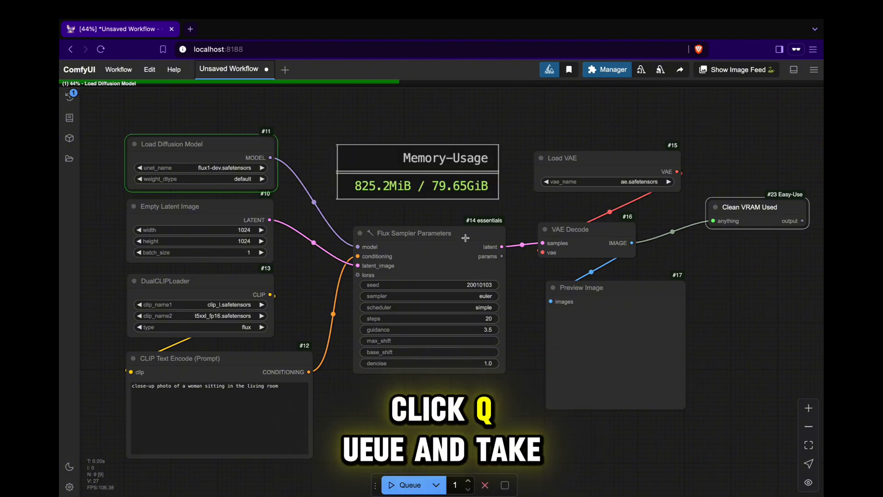
left_click(410, 484)
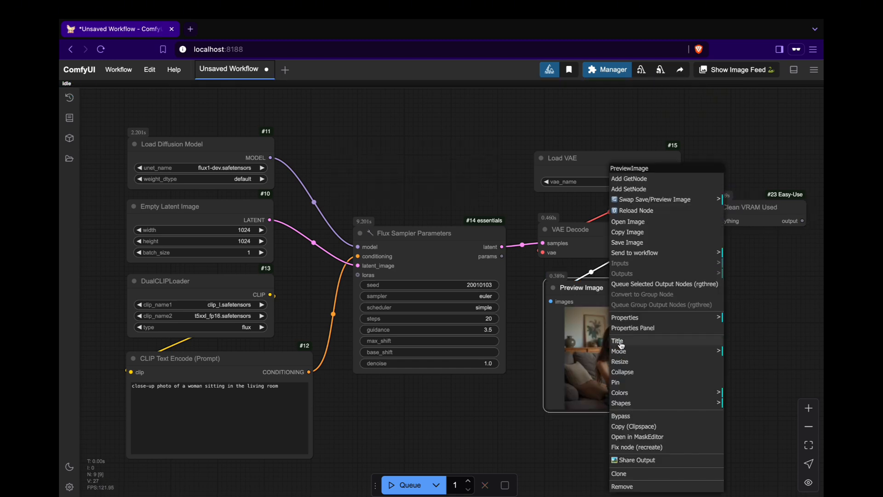
left_click(628, 221)
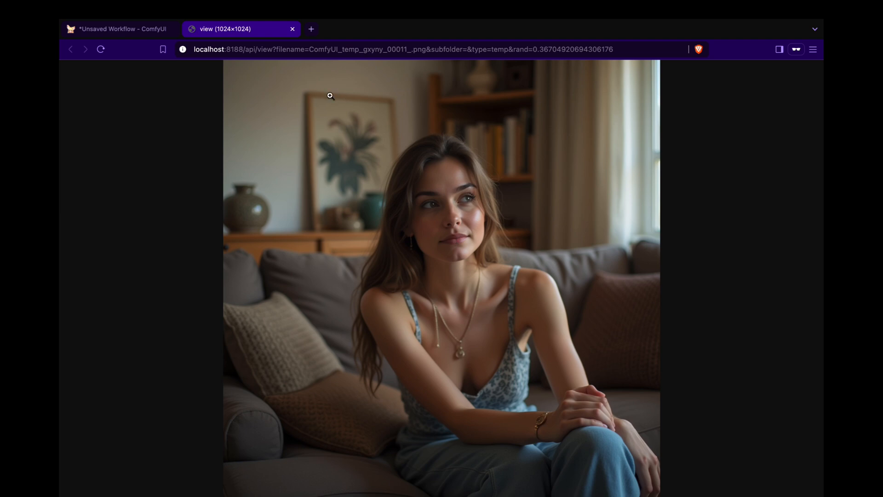
Step: Return to the workflow tab showing the sofa portrait and the completed Clean VRAM Used run
left_click(112, 29)
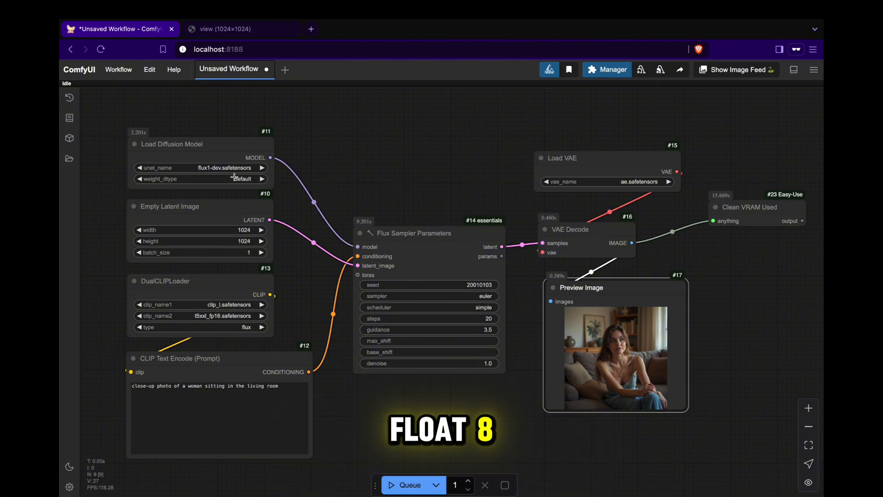
Step: Set Load Diffusion Model weight_dtype to fp8_e5m2 and queue a new generation
left_click(197, 179)
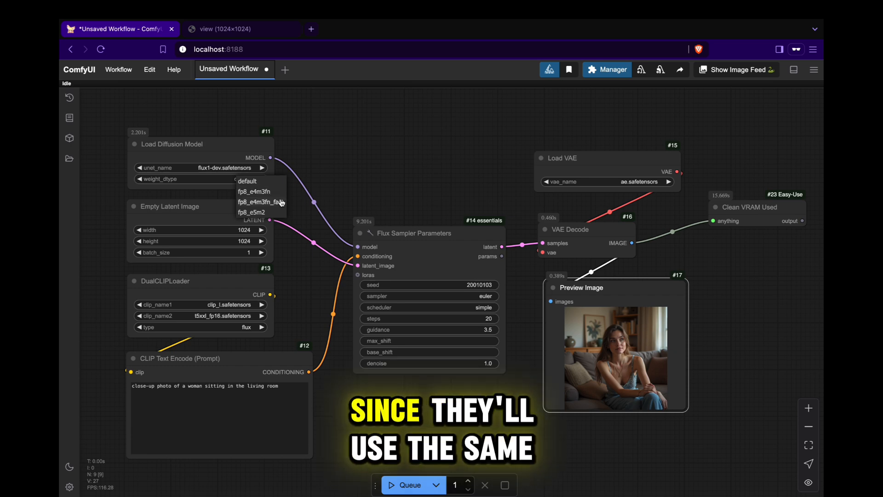
left_click(252, 211)
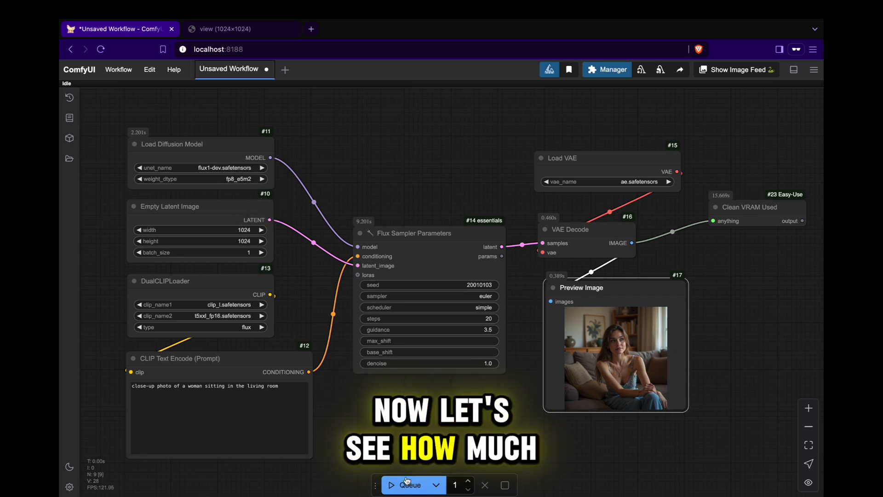
left_click(407, 485)
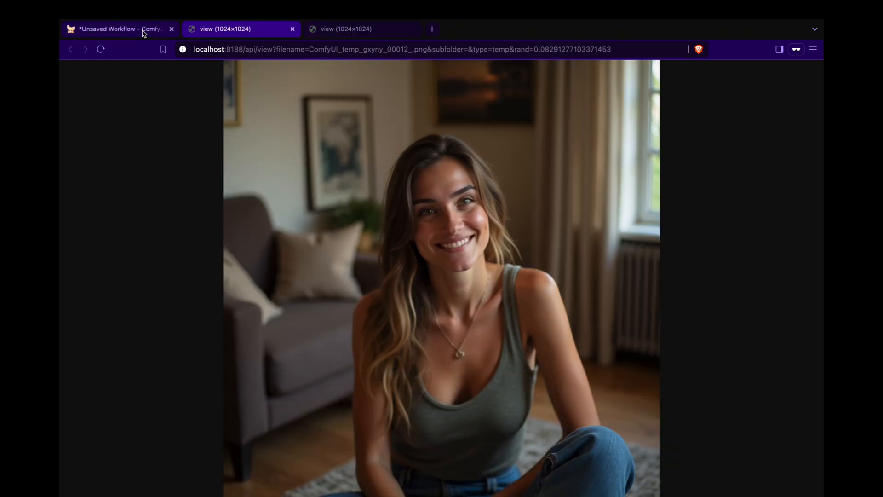
Step: Confirm fp8_e5m2 stays as the weight type, then switch to the FLUX.1-dev-gguf Hugging Face page
left_click(119, 28)
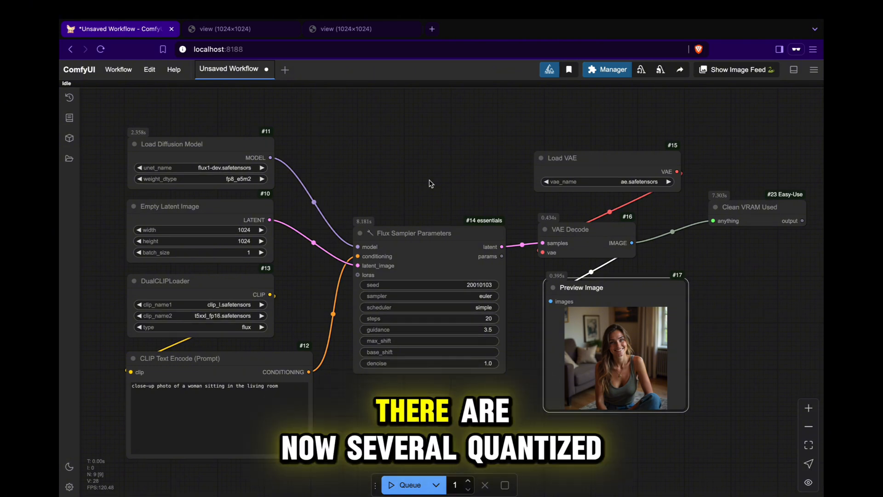
left_click(199, 179)
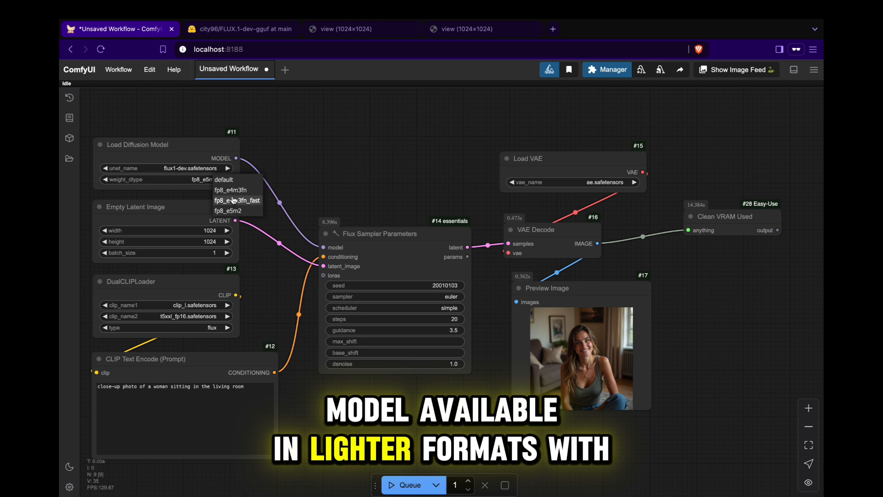
left_click(228, 209)
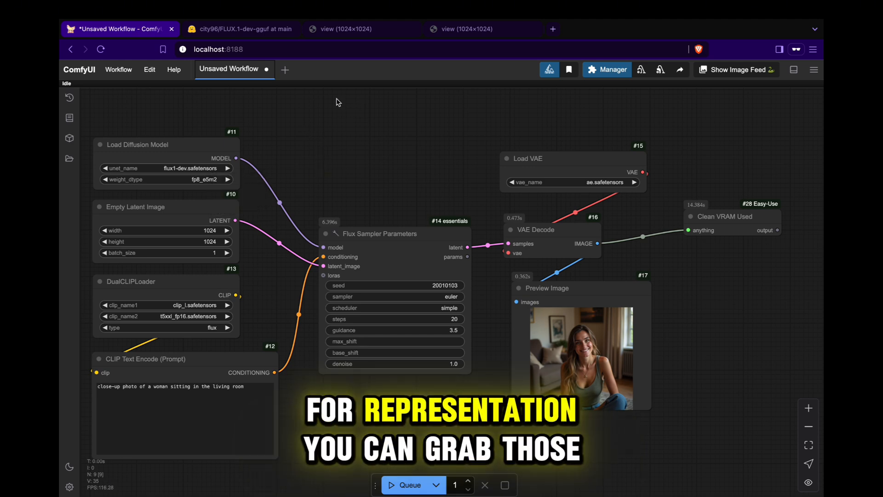
left_click(241, 28)
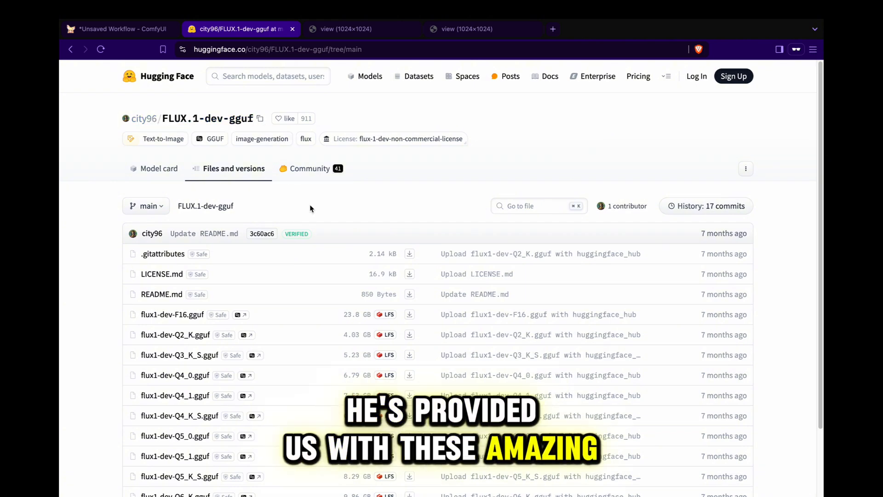
Step: Review the city96/FLUX.1-dev-gguf file list, including flux1-dev-Q2_K.gguf, then return to the workflow
scroll("down", 3)
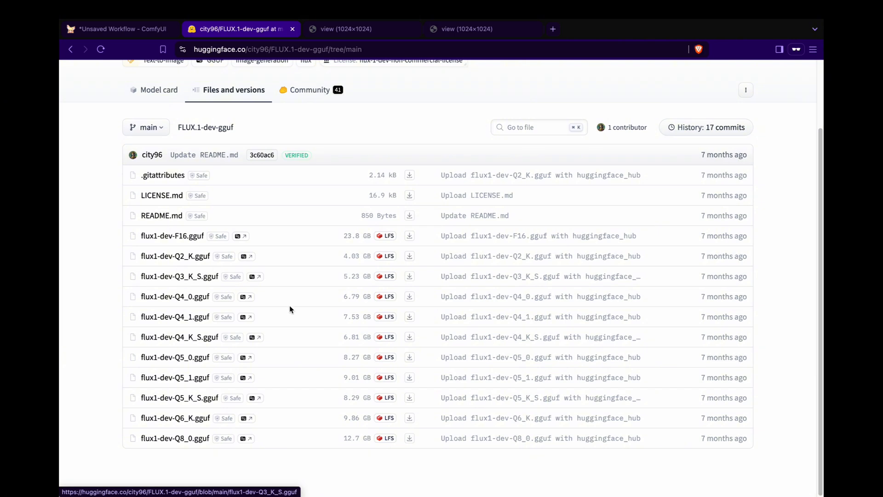
mouse_move(354, 425)
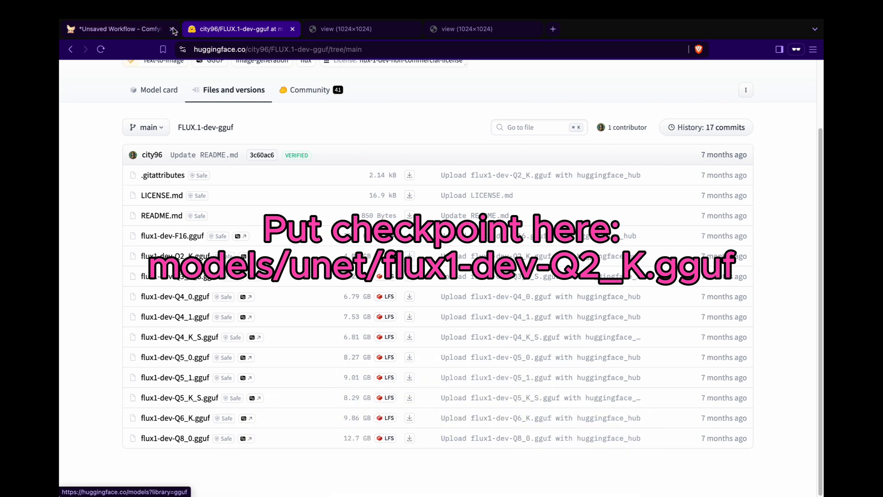
left_click(112, 28)
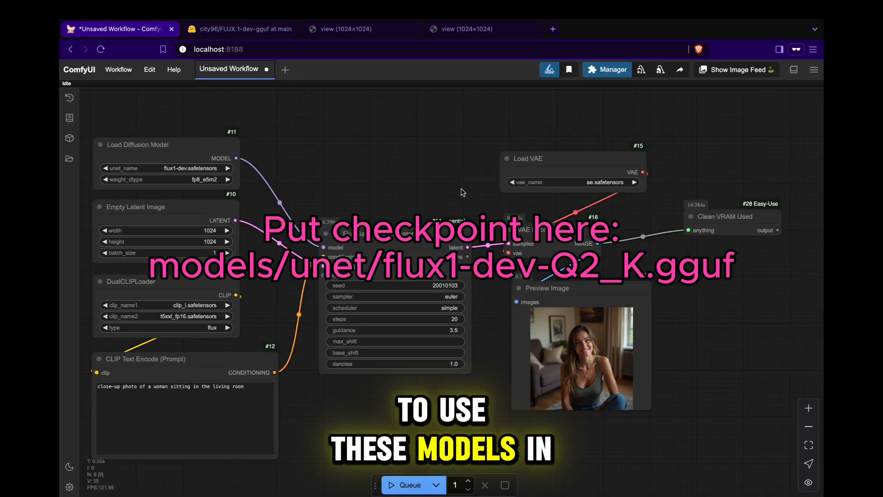
left_click(607, 69)
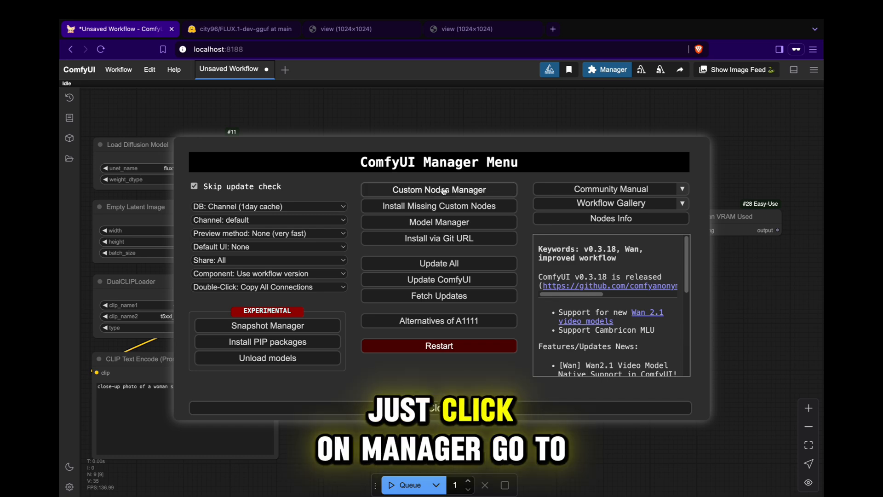
left_click(438, 189)
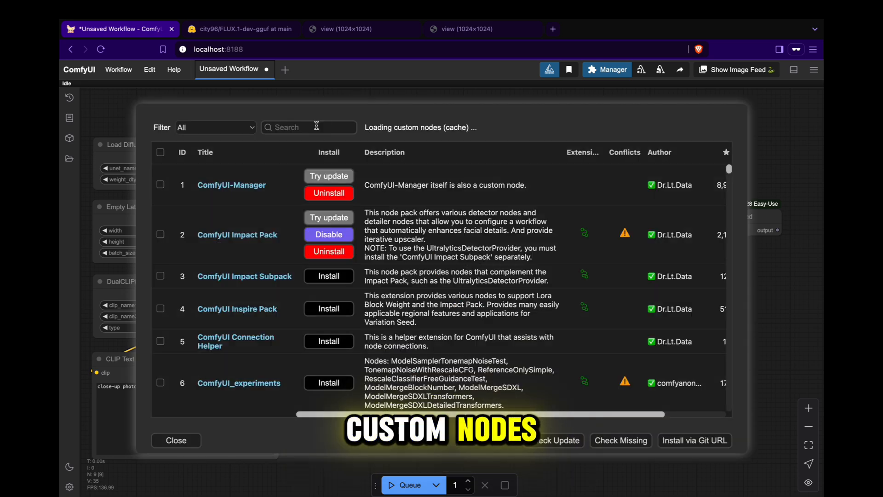
type("ggu")
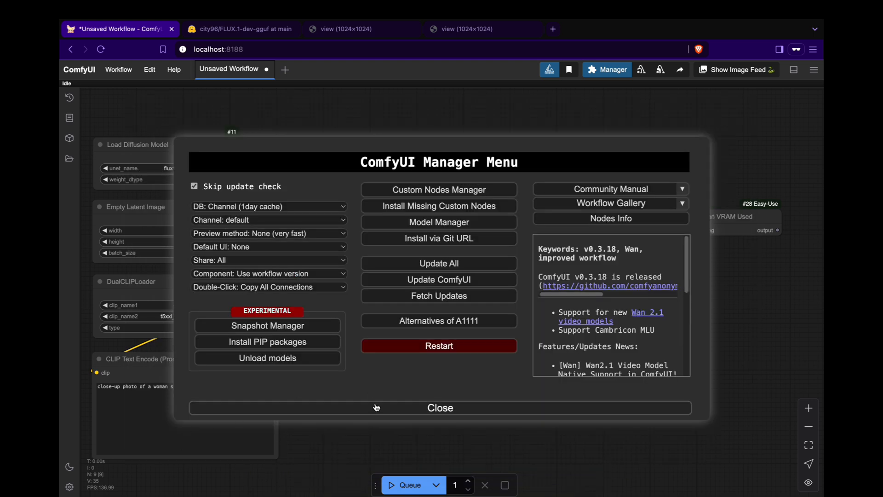
left_click(439, 407)
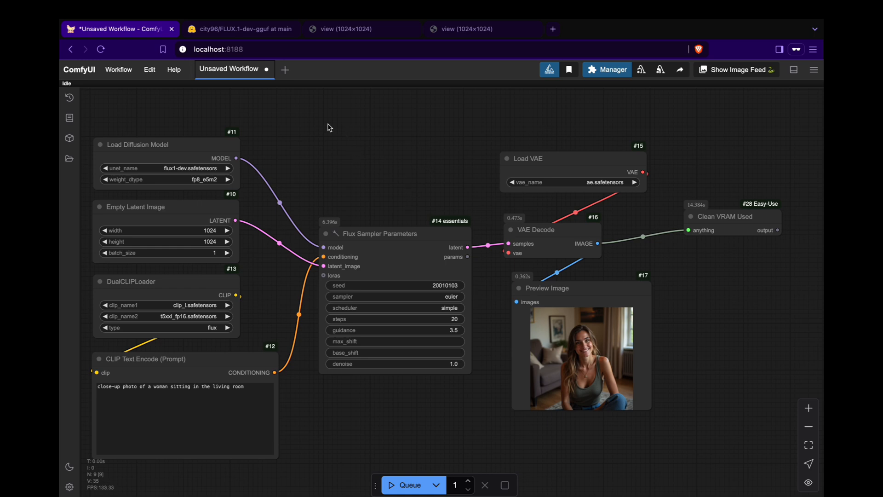
Step: Add a Unet Loader (GGUF) with flux1-dev-Q2_K.gguf and wire its MODEL into Flux Sampler Parameters
type("unetgg")
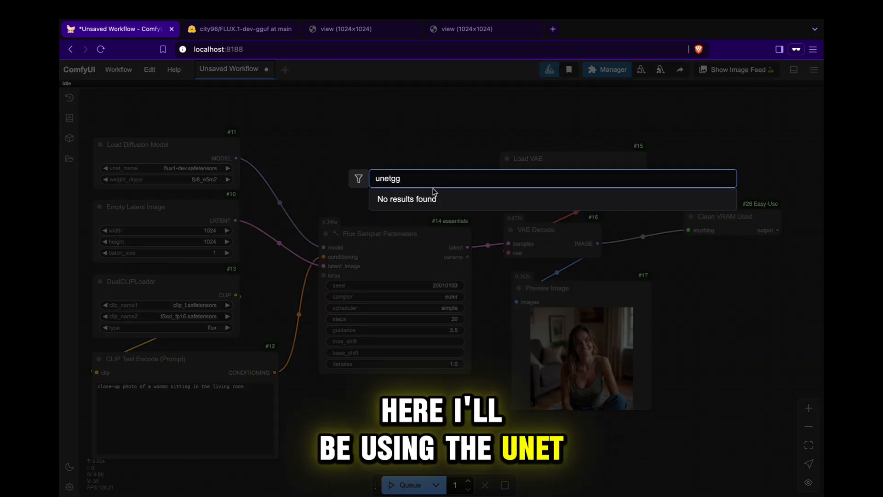
type("unet")
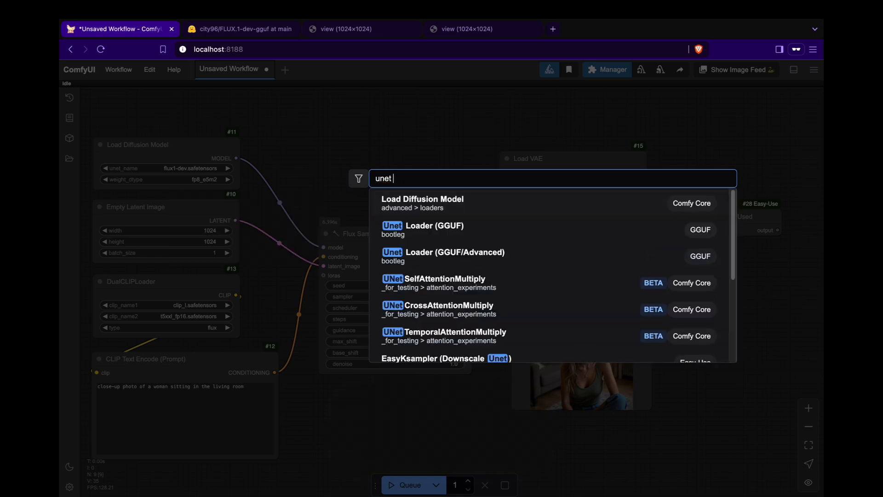
left_click(421, 225)
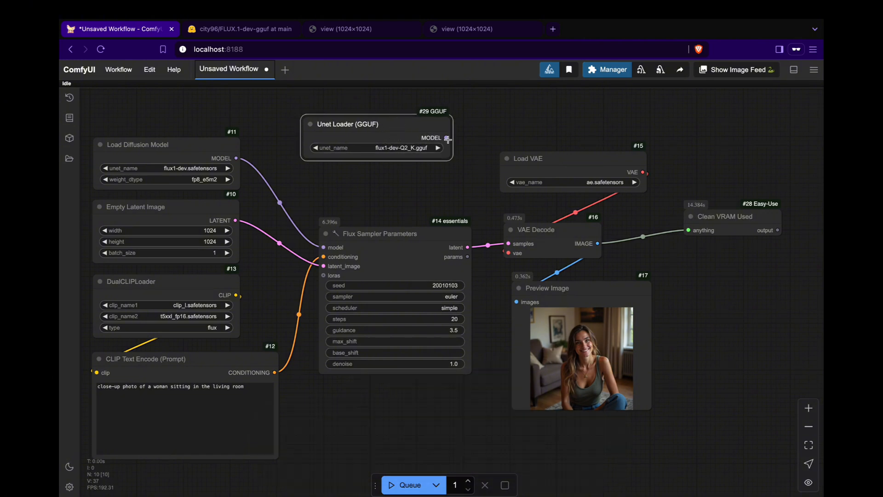
left_click_drag(448, 138, 394, 201)
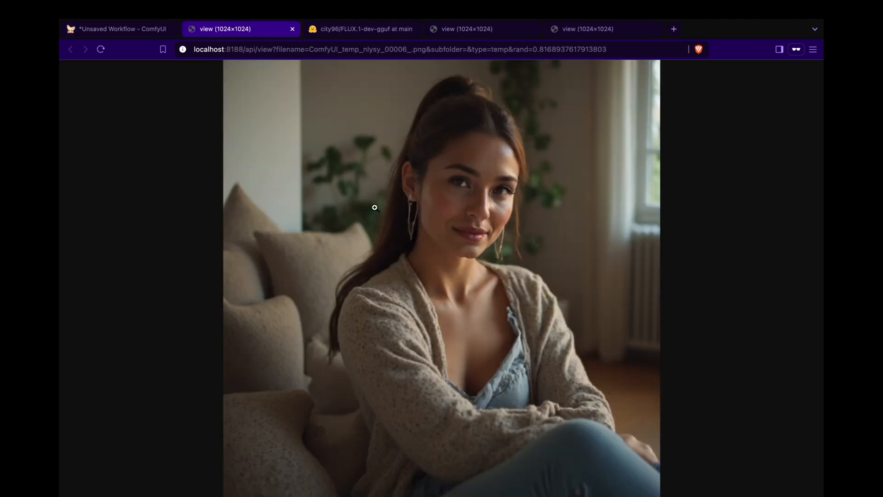
mouse_move(486, 61)
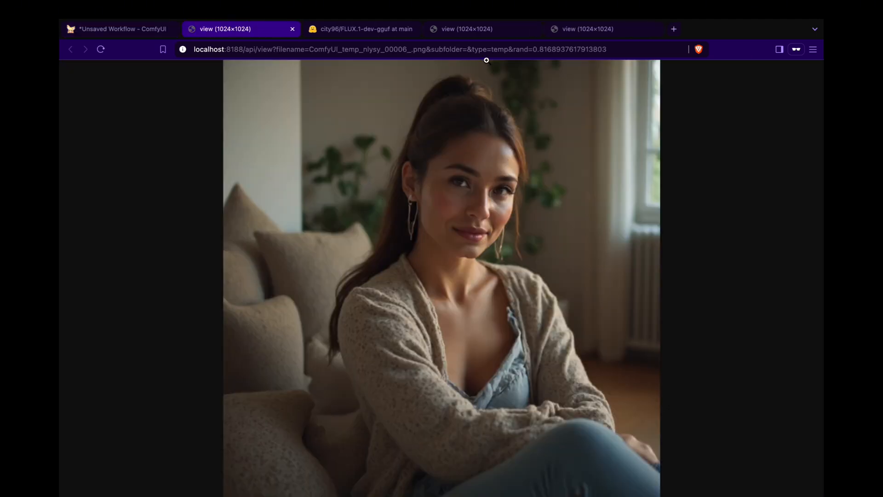
Step: Leave the full-size image, pass through the FLUX.1-dev-gguf page, and return to the ComfyUI canvas
left_click(587, 29)
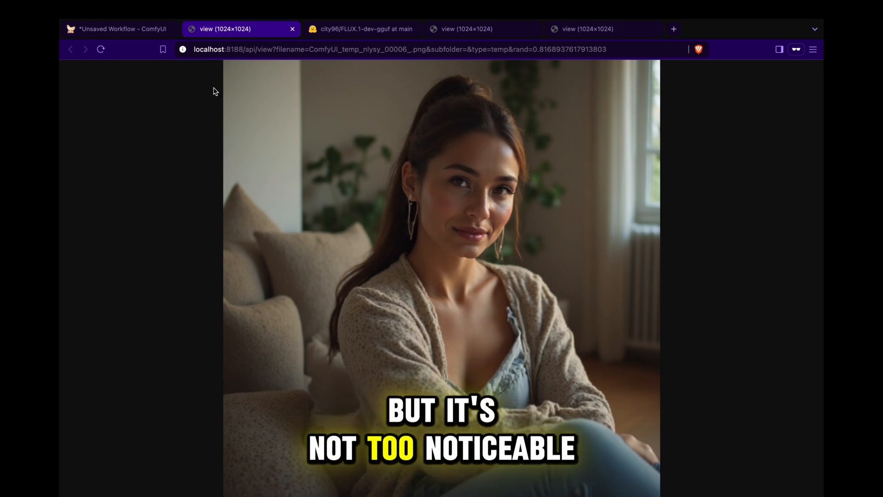
left_click(359, 28)
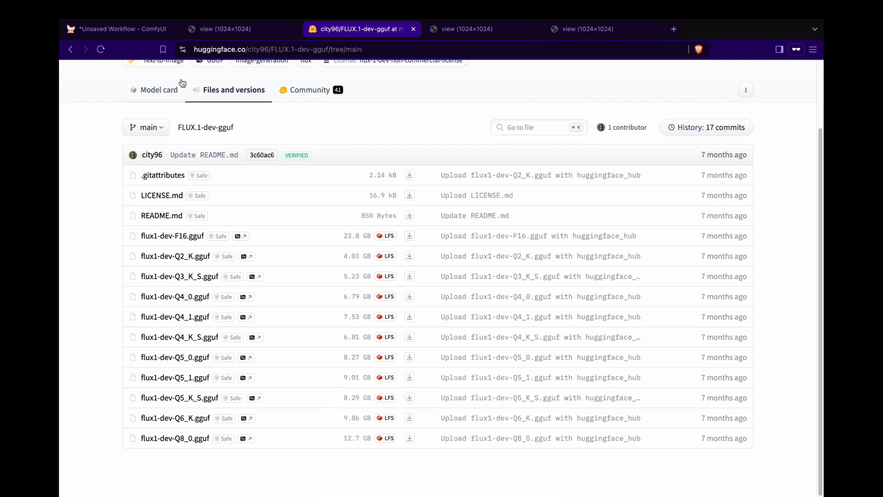
left_click(118, 29)
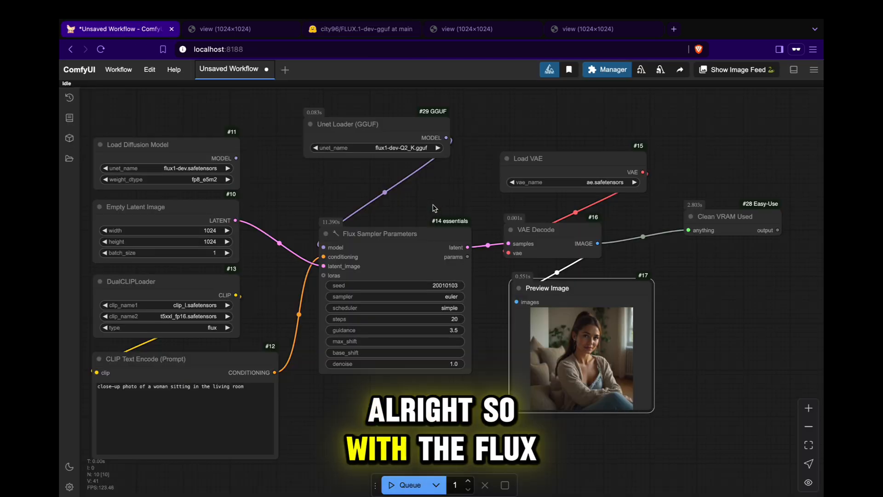